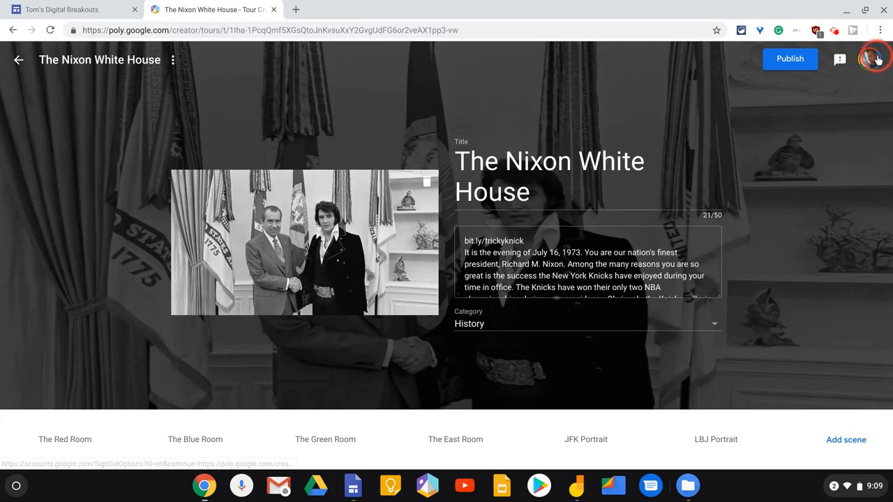
mouse_move(612, 99)
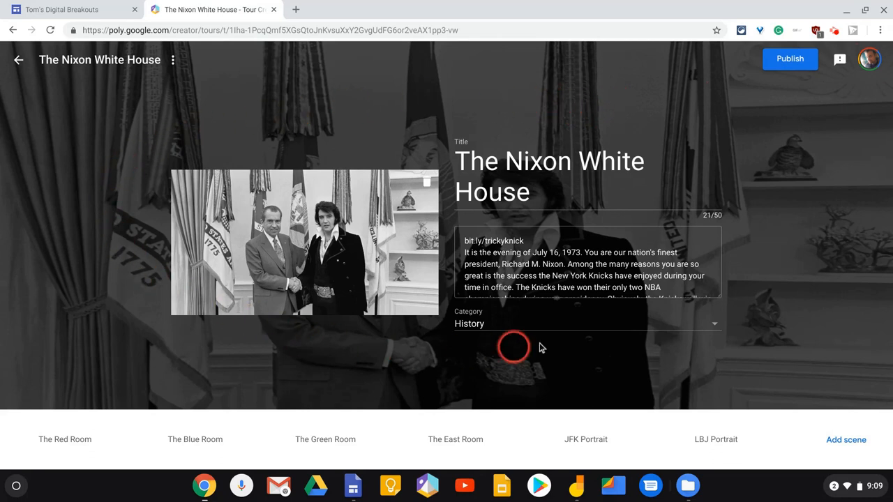
mouse_move(173, 153)
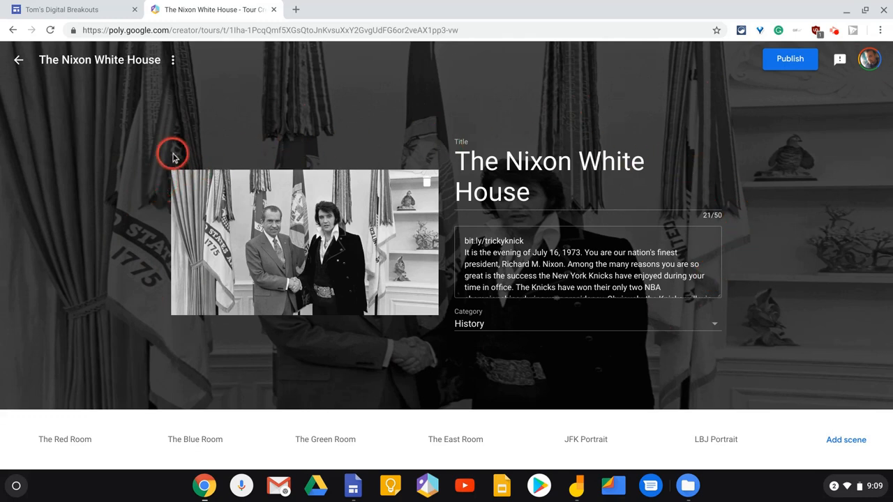
mouse_move(334, 164)
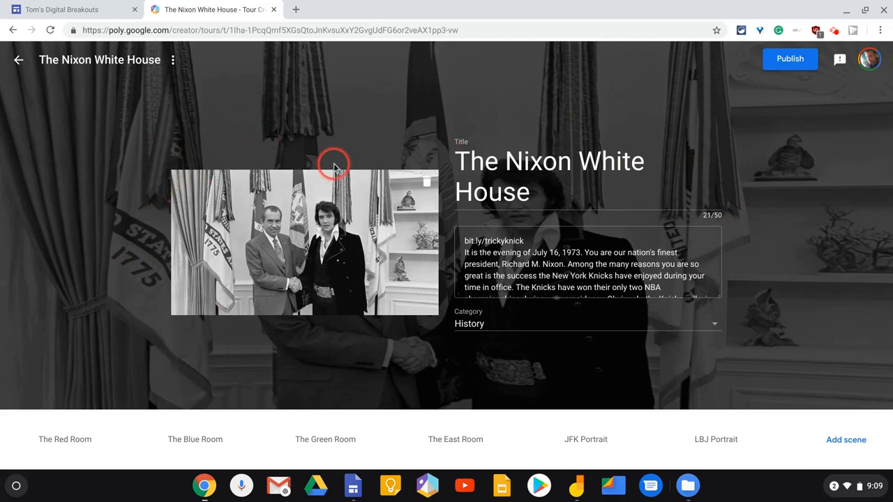
mouse_move(172, 60)
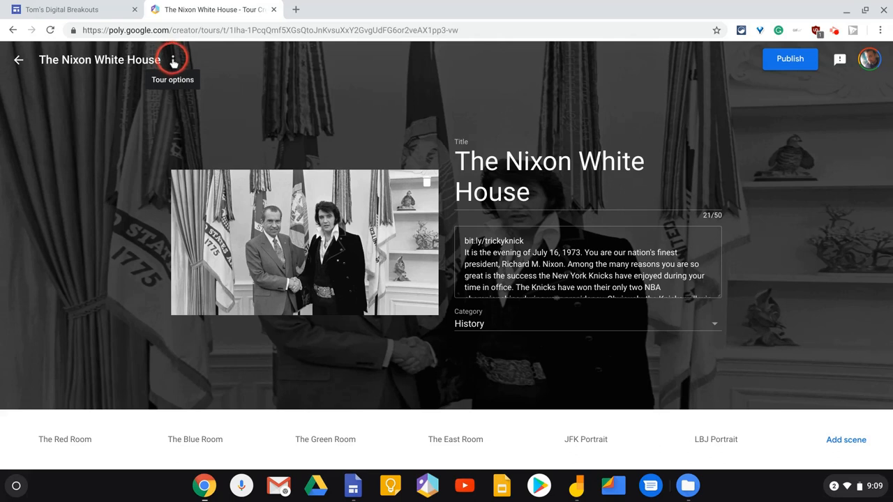
- Open The Nixon White House tour in Poly and show its share options
left_click(173, 60)
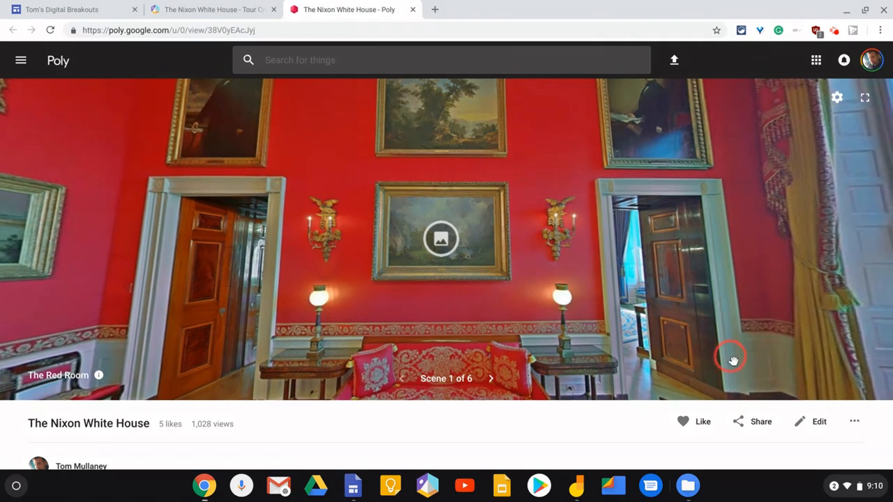
left_click(752, 421)
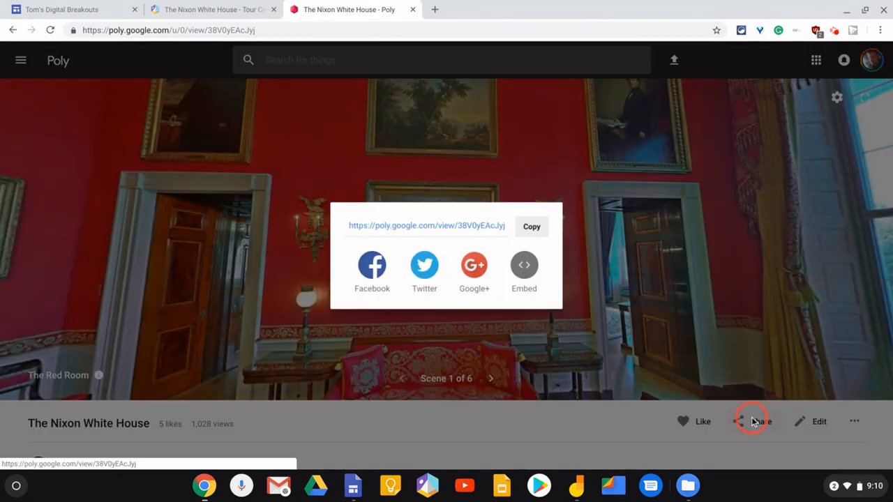
- Copy the tour's iframe embed code from Poly's Embed option
left_click(524, 272)
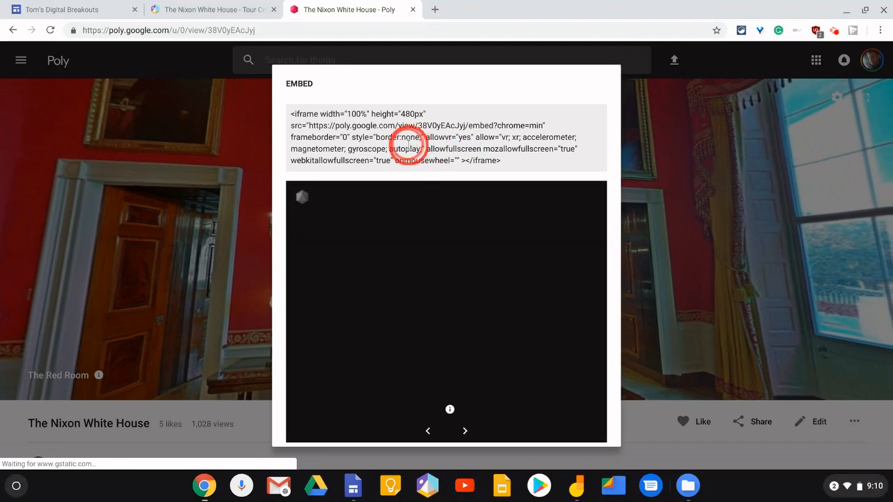
right_click(432, 143)
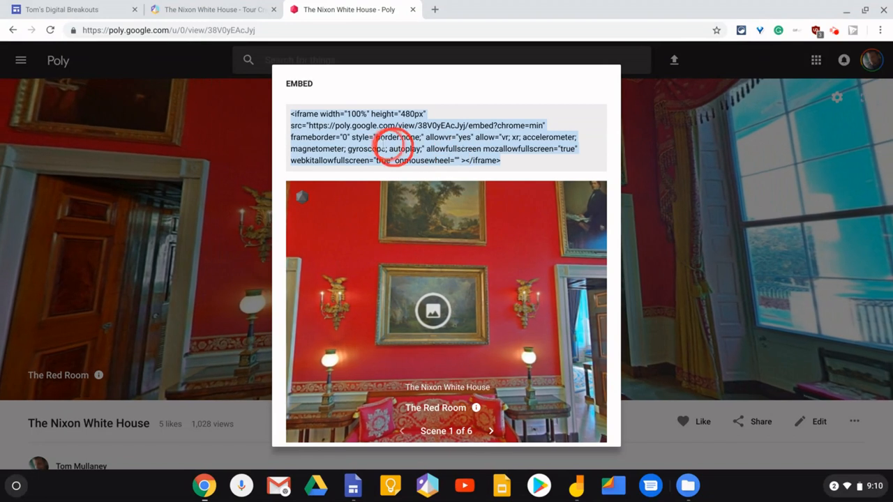
left_click(70, 9)
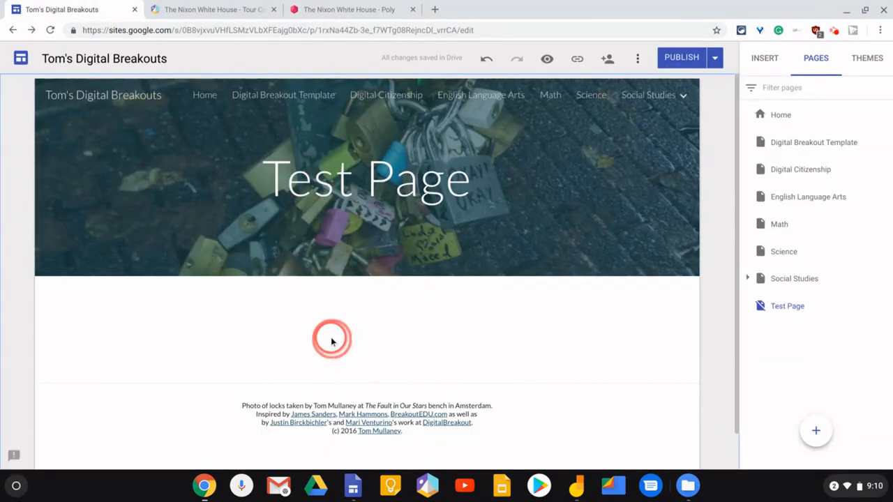
- Paste the Poly embed code into an Embed on the Test Page and preview the Red Room
left_click(331, 340)
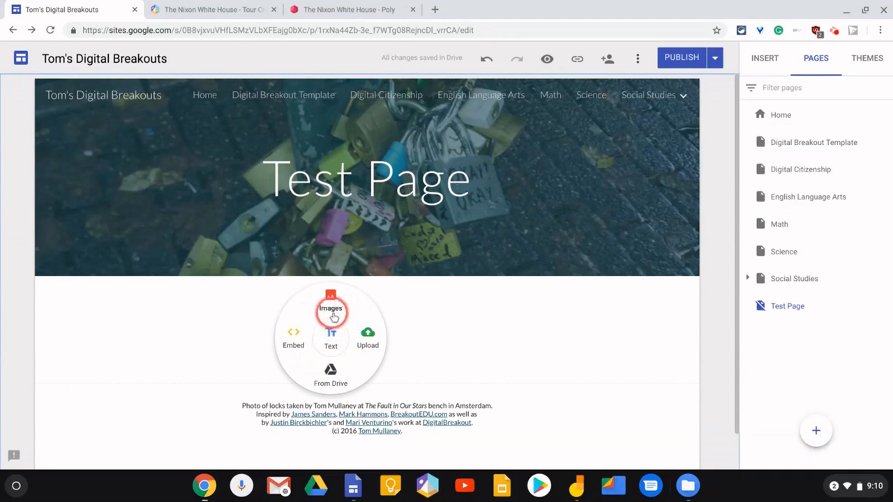
left_click(293, 337)
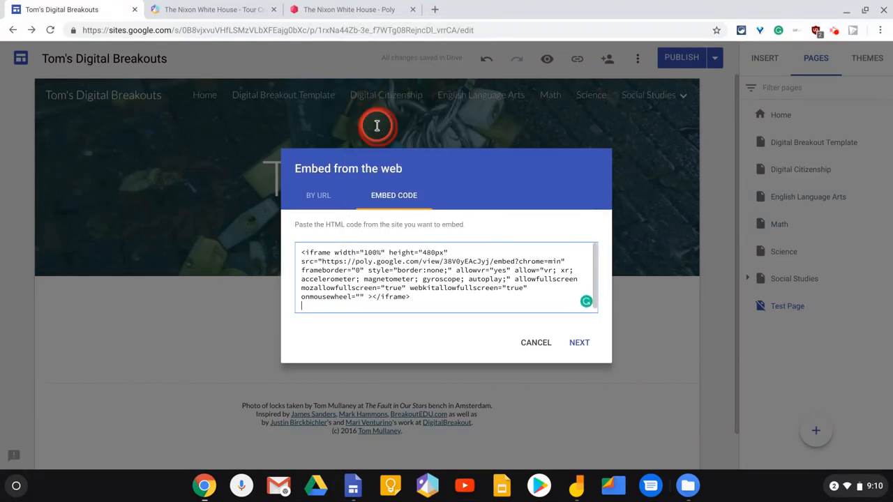
left_click(579, 343)
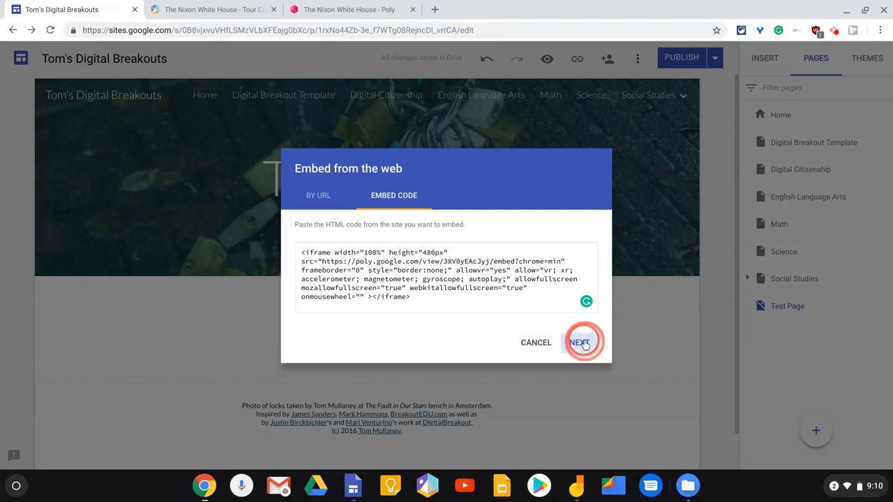
left_click(579, 342)
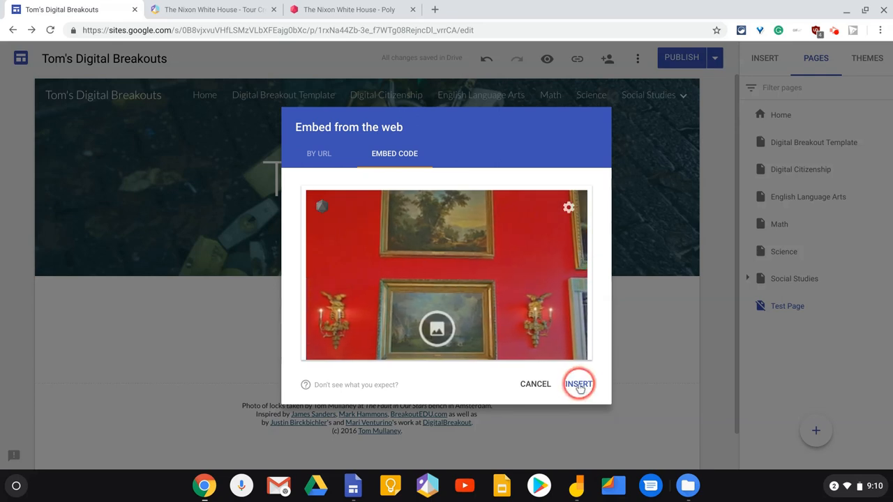
- Insert the Red Room tour embed, widen it to the page edge, and make it taller
left_click(579, 384)
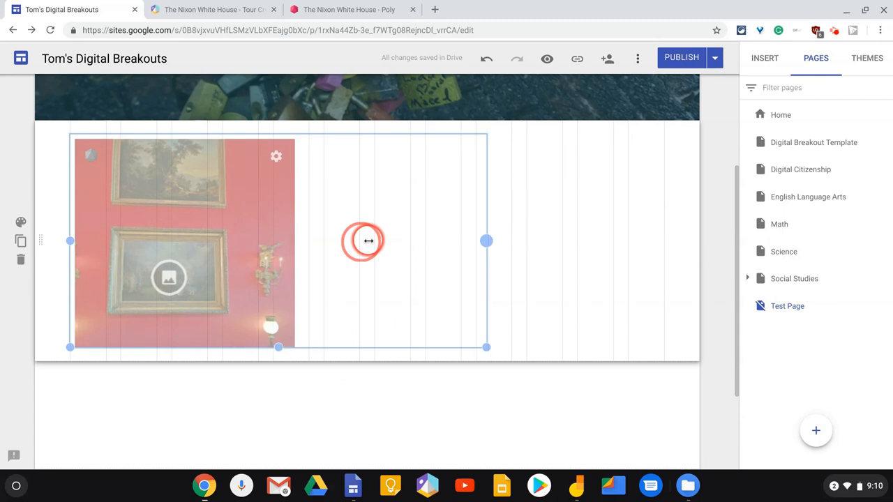
left_click_drag(487, 241, 600, 241)
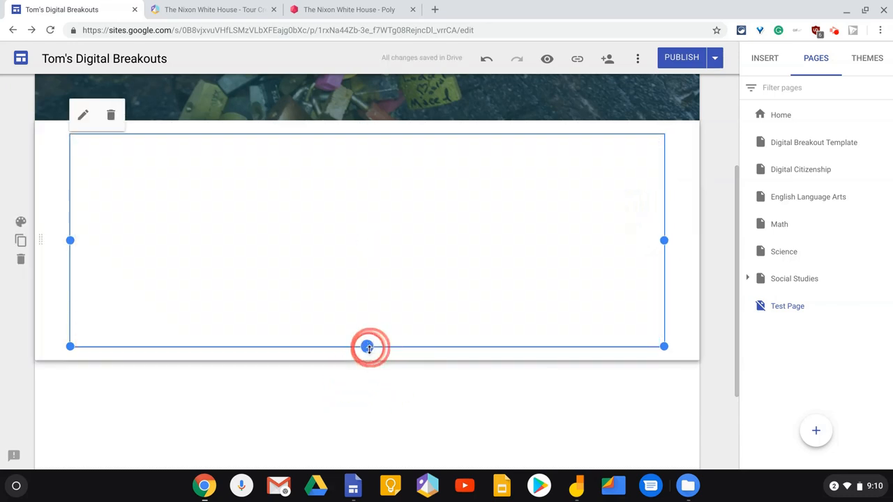
left_click_drag(368, 347, 377, 412)
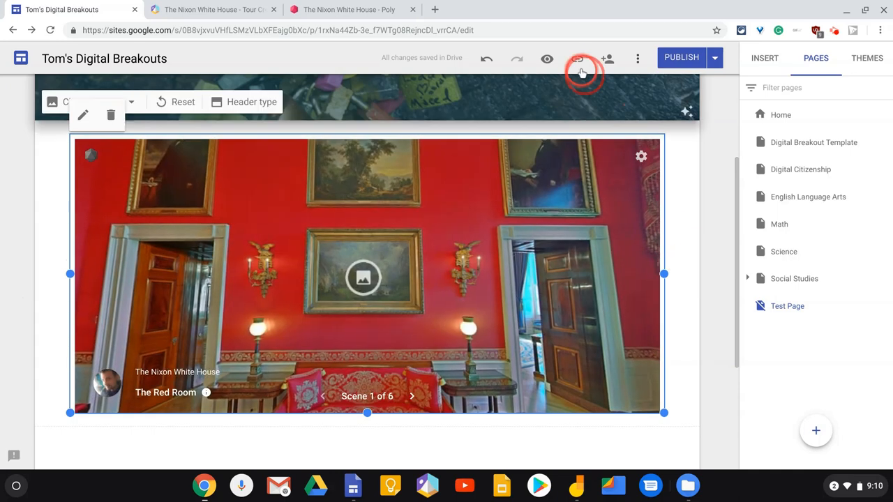
- Preview the Test Page and scroll down to the embedded Red Room tour
left_click(547, 58)
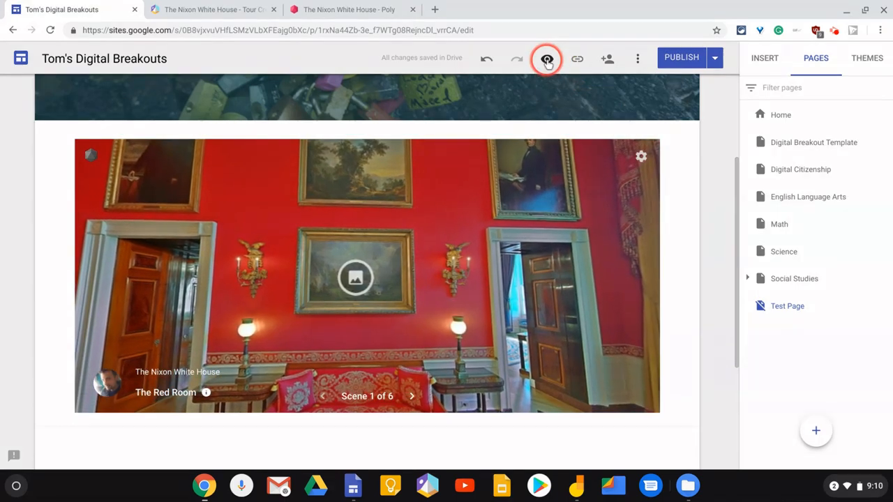
left_click(547, 59)
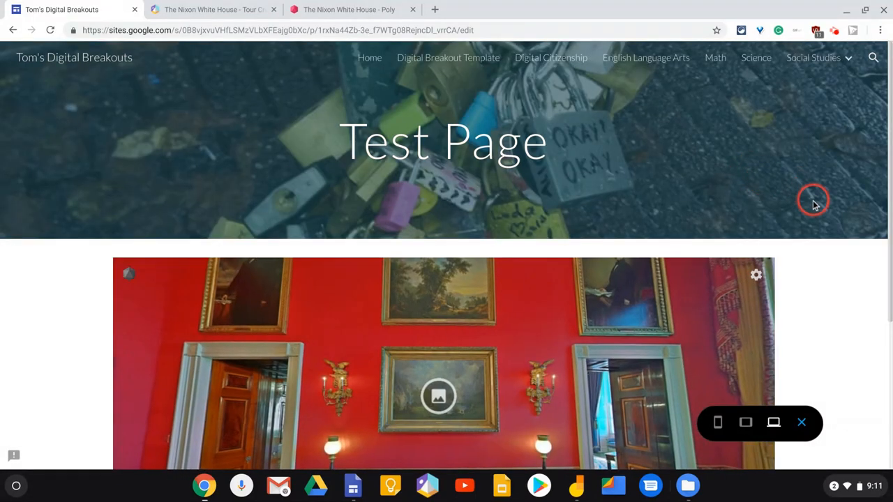
scroll("down", 3)
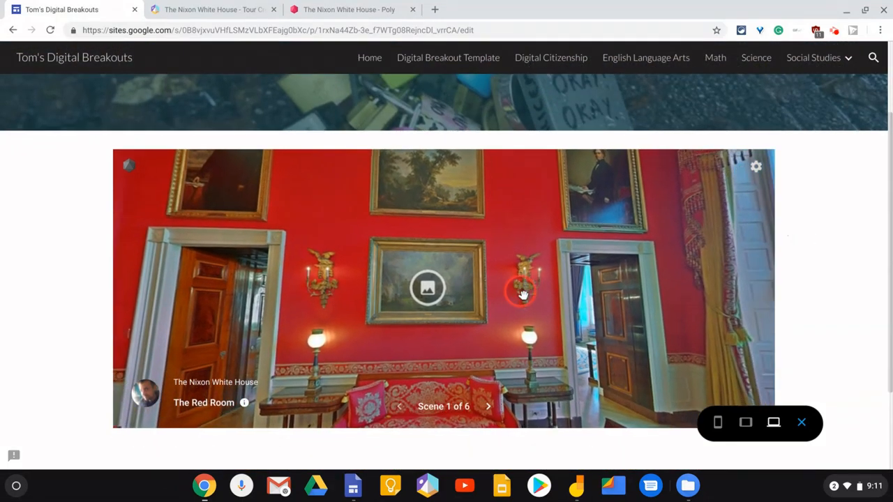